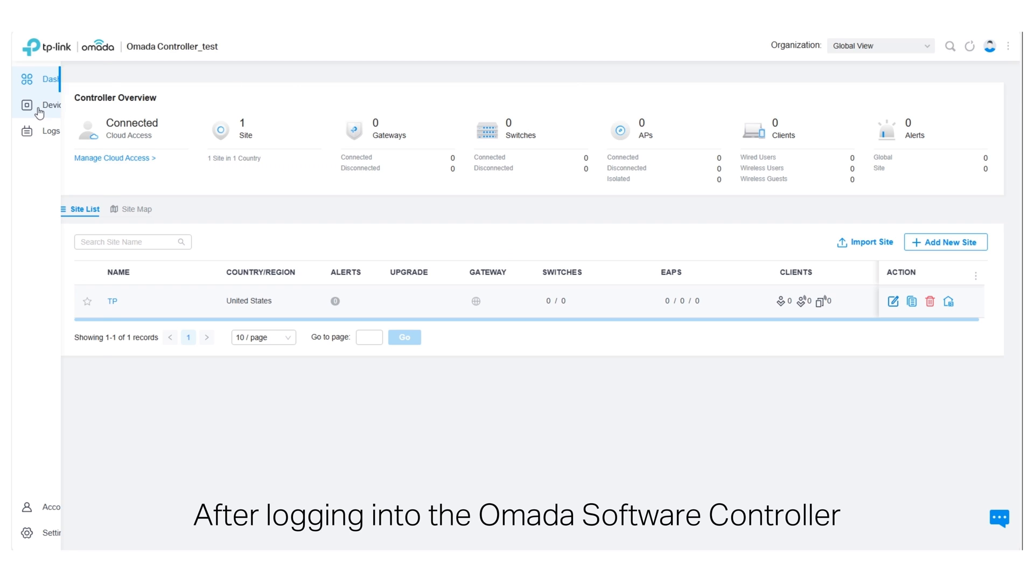
- Switch to the TP site and show its device list of five pending devices
left_click(55, 105)
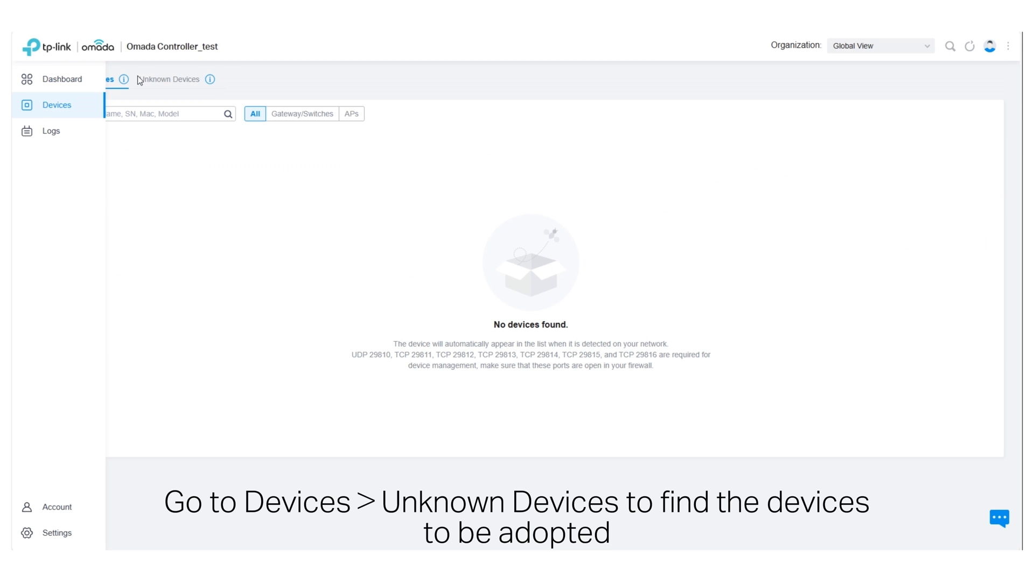
left_click(169, 79)
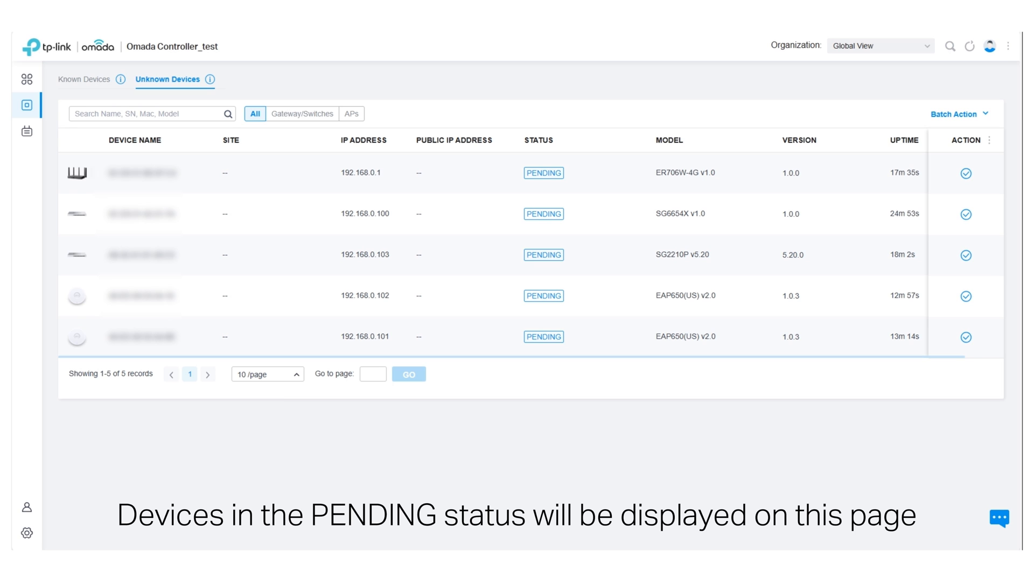
left_click(27, 79)
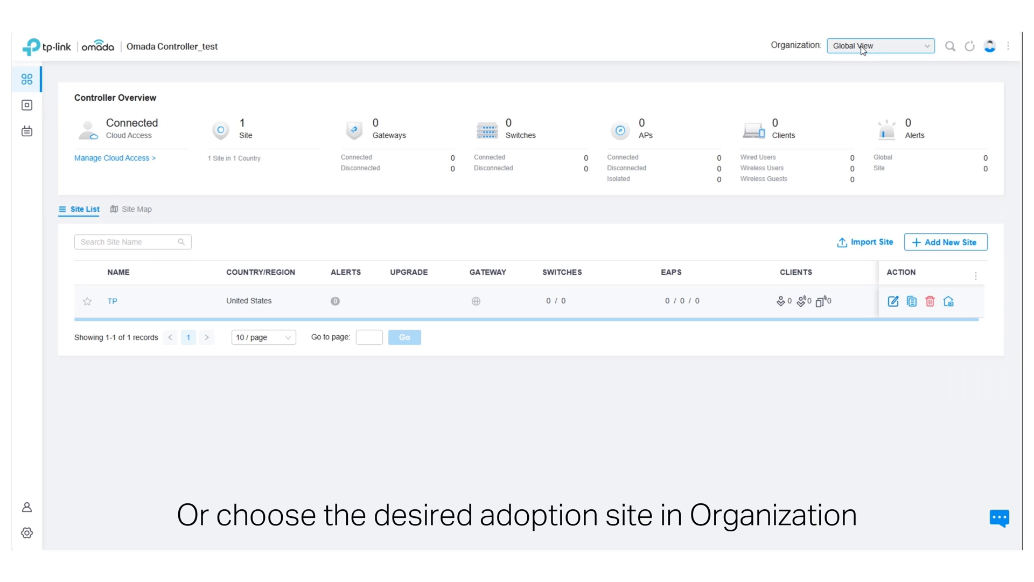
left_click(879, 45)
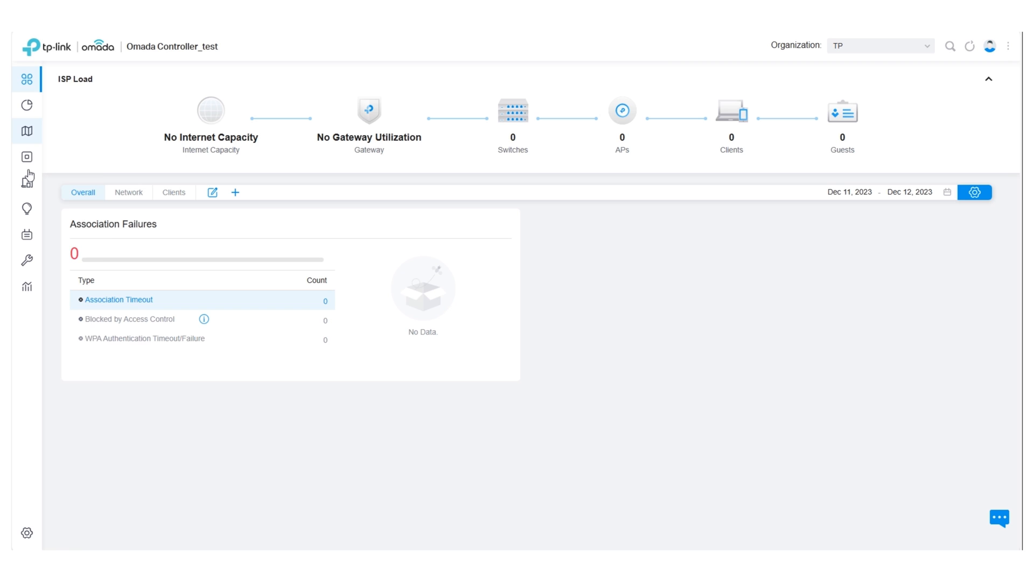
left_click(26, 157)
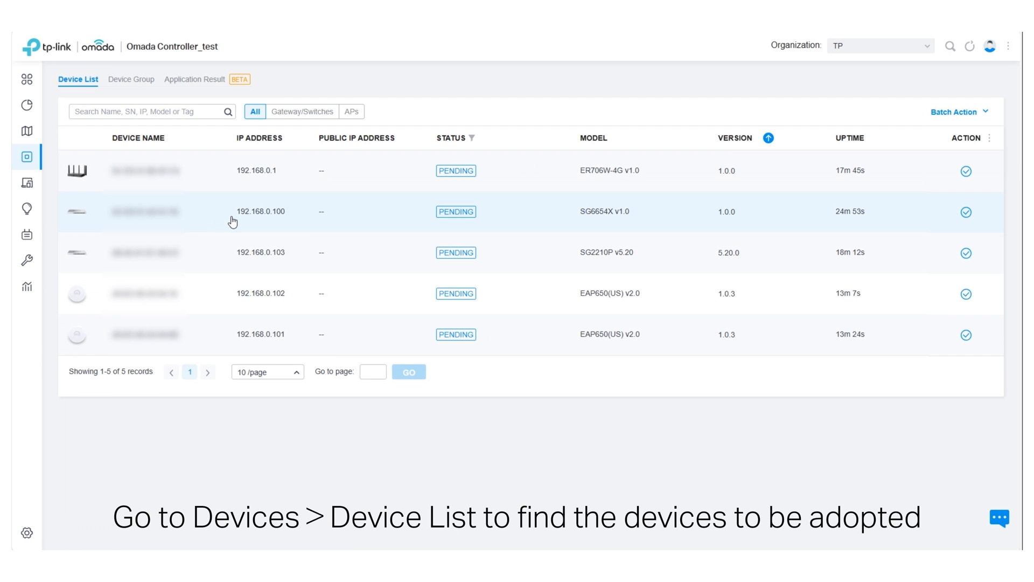
mouse_move(965, 171)
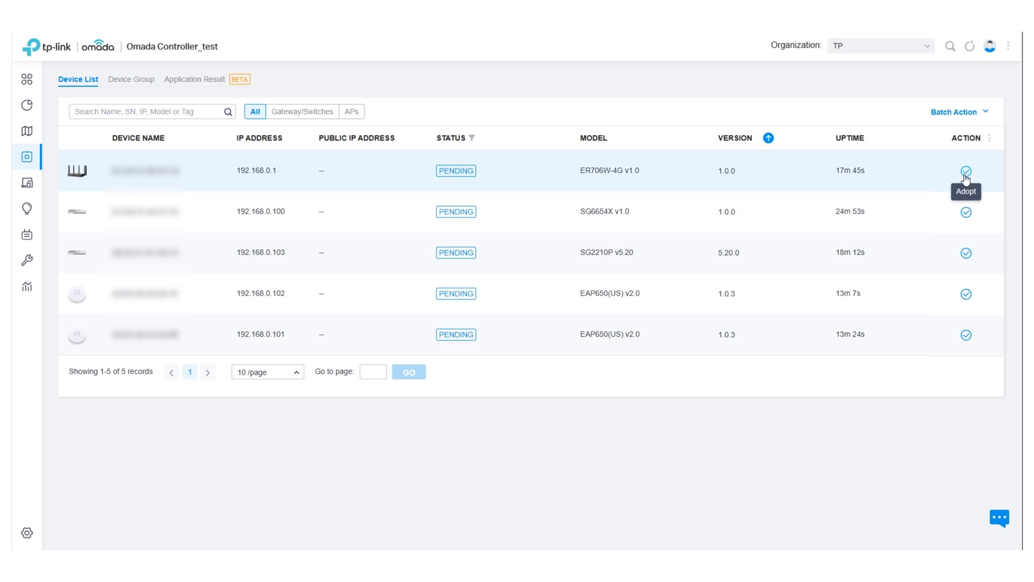
- Adopt the ER706W-4G gateway and the access point at 192.168.0.101
left_click(965, 171)
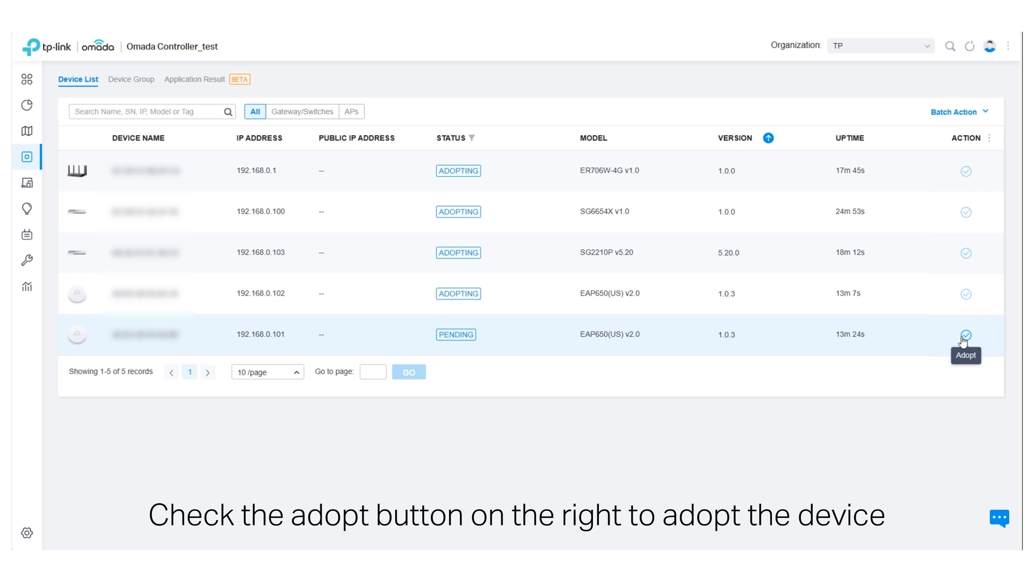
left_click(966, 334)
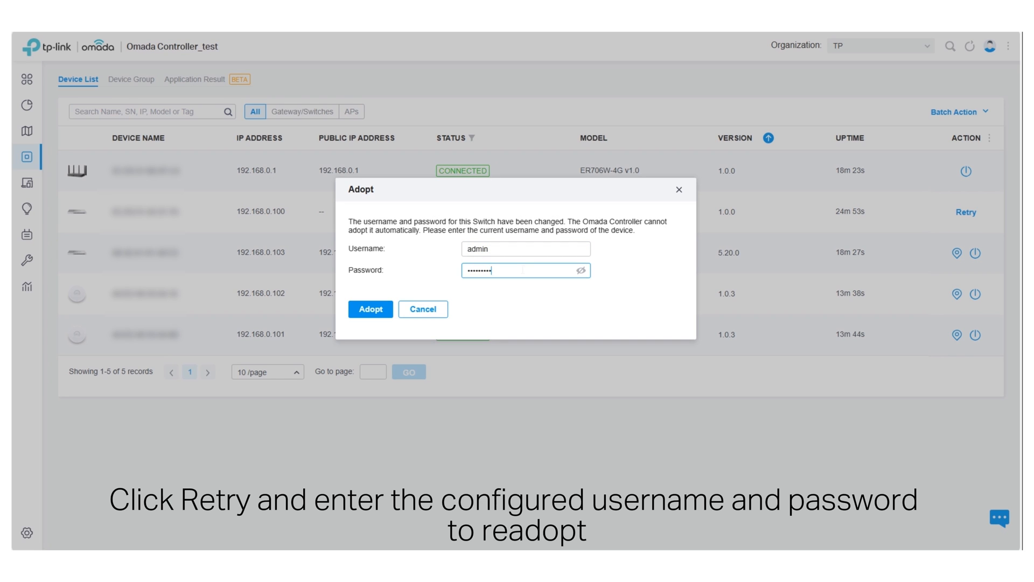
- Submit the entered credentials to re-adopt the switch
left_click(370, 308)
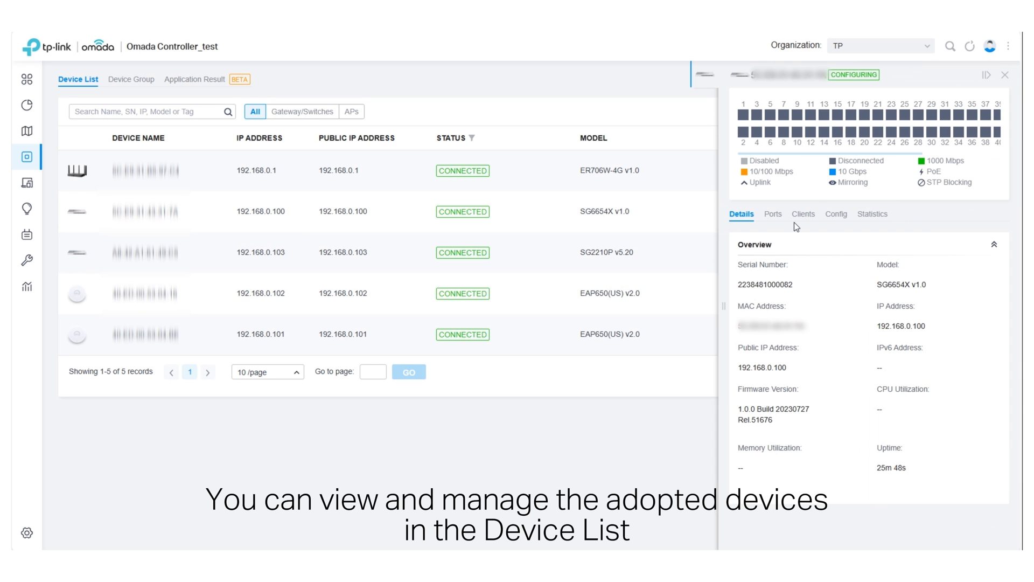
- Browse the switch's Ports and Config sections, then go to the site Settings
left_click(772, 214)
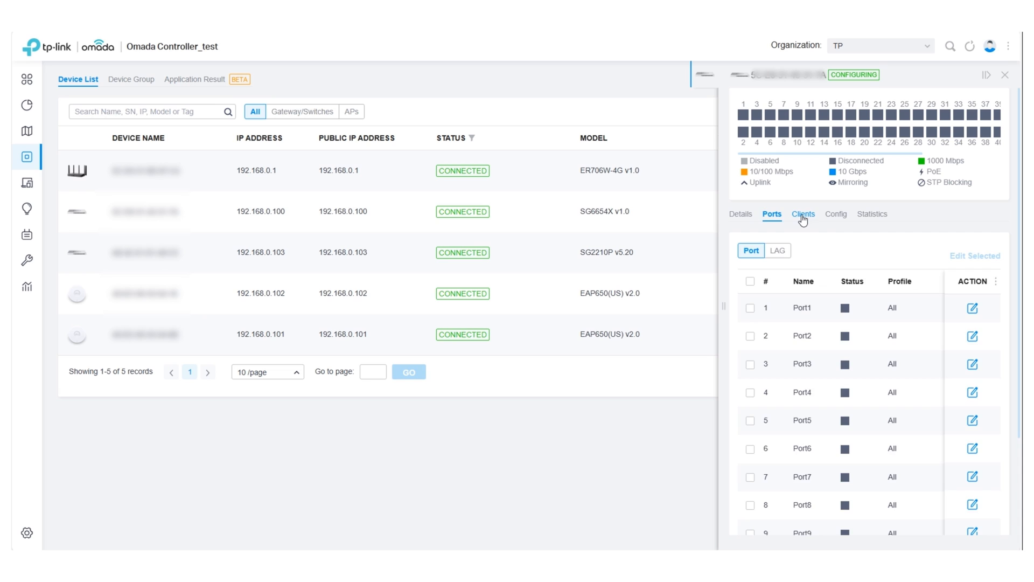
left_click(834, 214)
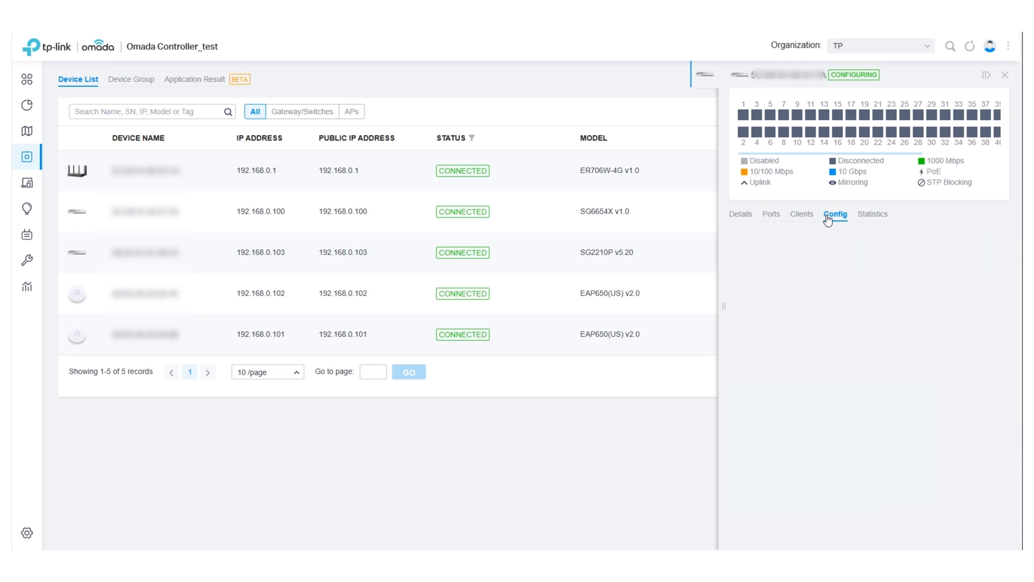
left_click(1002, 74)
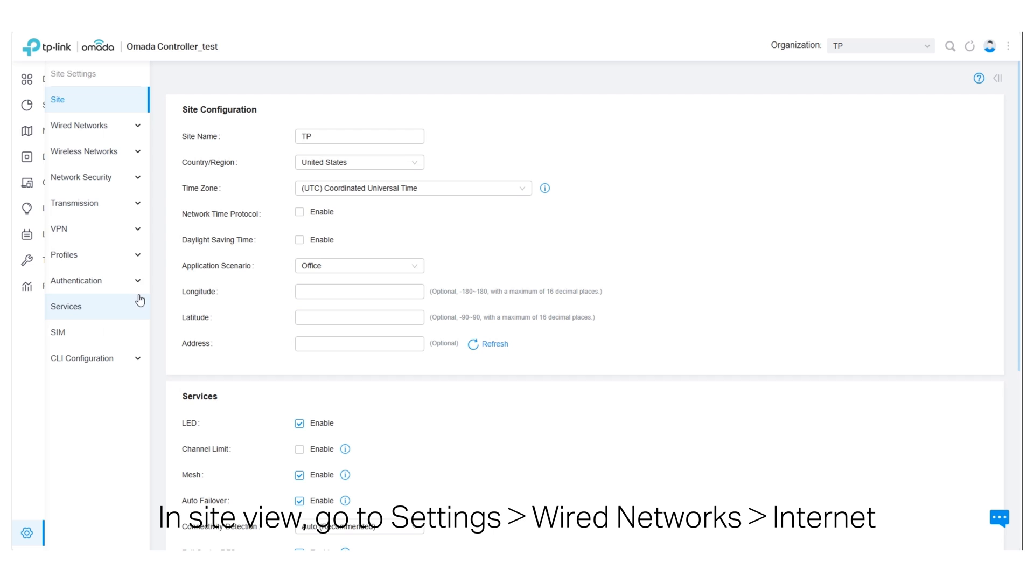
- Open the WAN2 port's edit form under Wired Networks > Internet
left_click(79, 125)
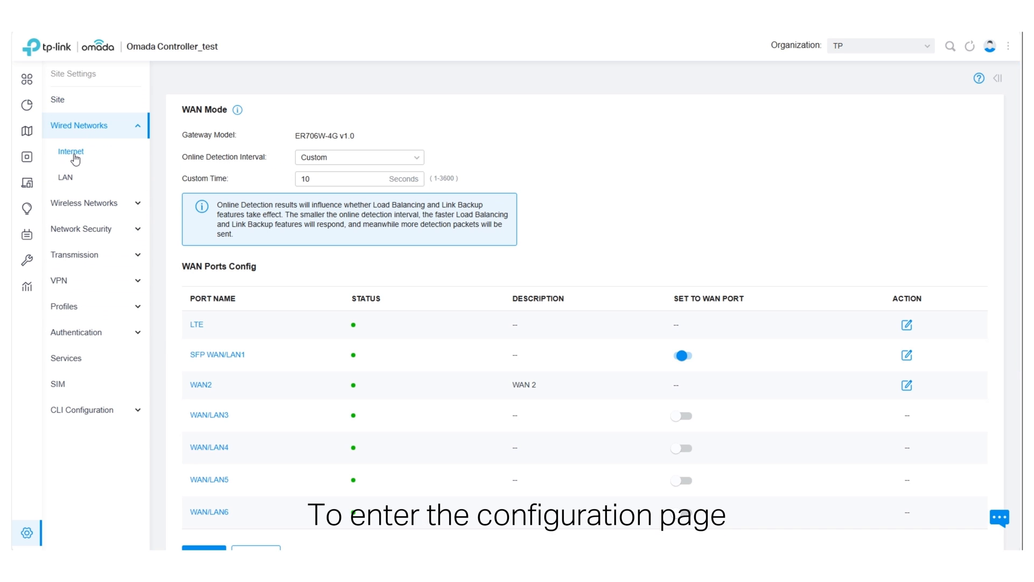
left_click(682, 356)
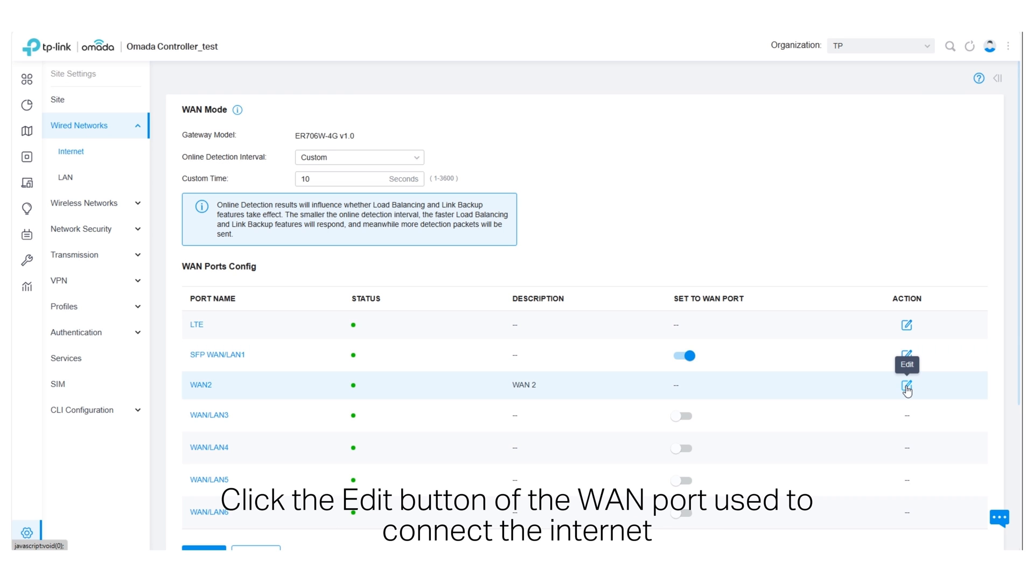
left_click(906, 385)
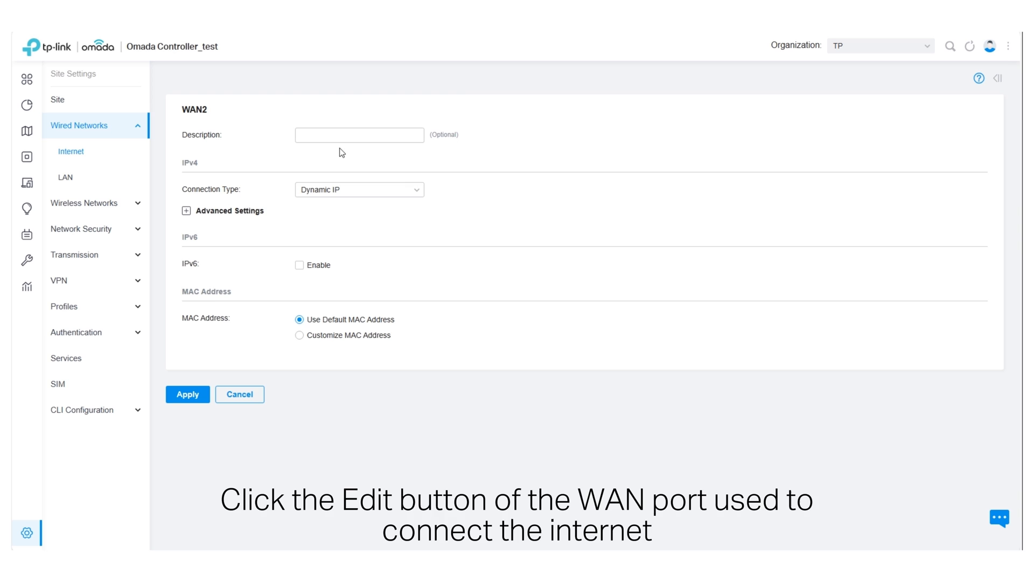
- Give WAN2 the description 'WAN 2' and switch its connection type to Static IP
left_click(359, 135)
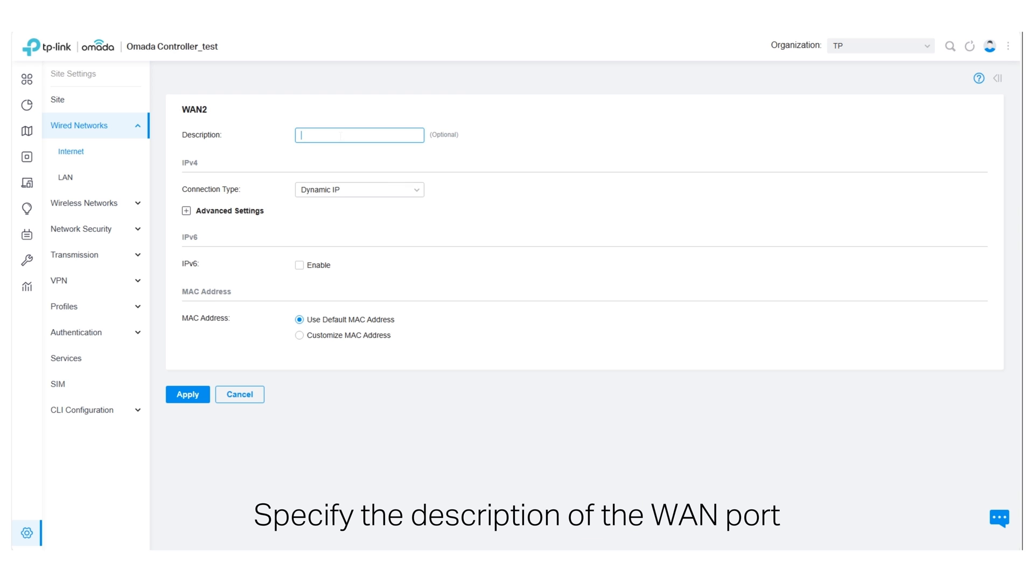
type("WAN 2")
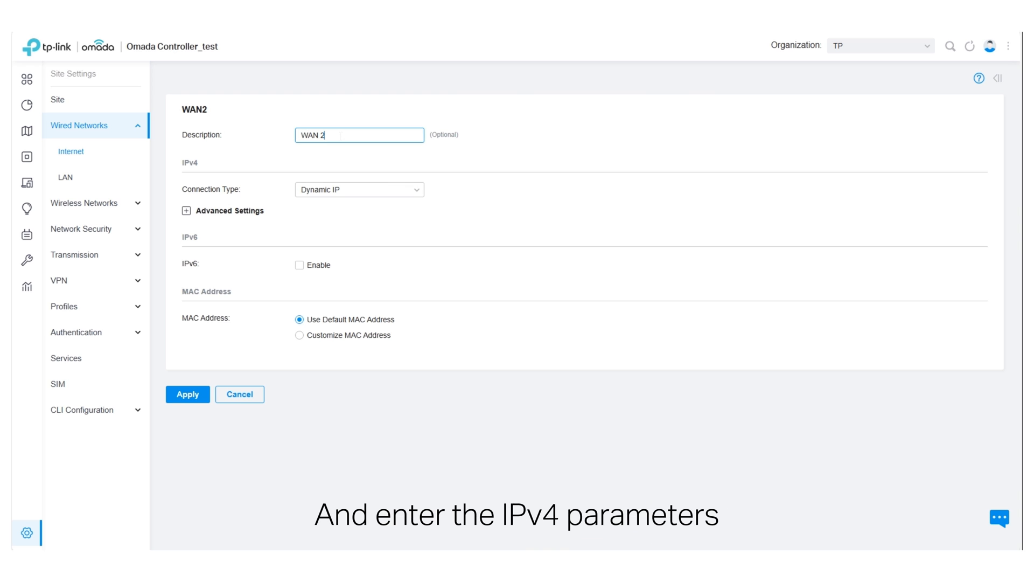
left_click(359, 190)
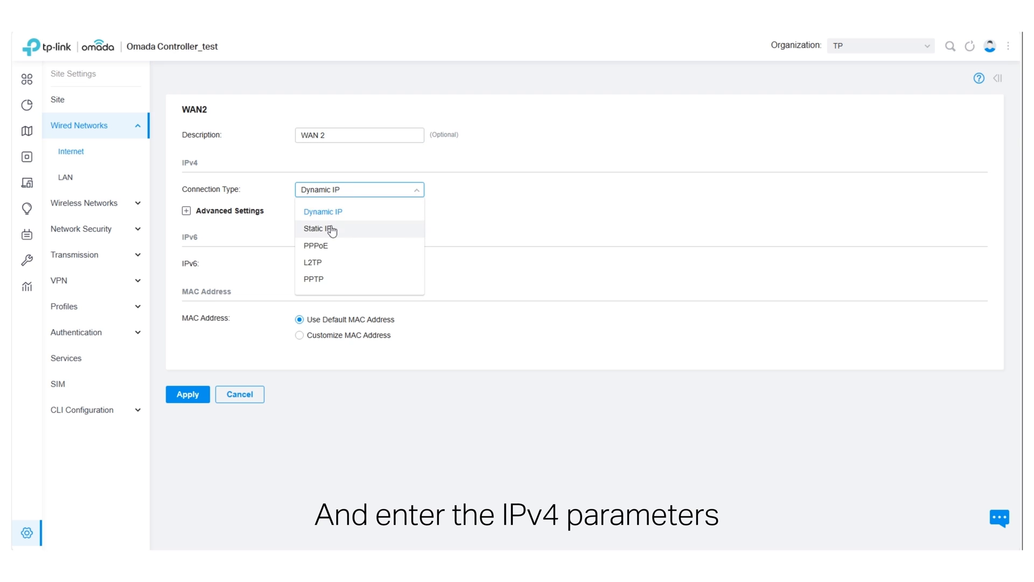
left_click(316, 229)
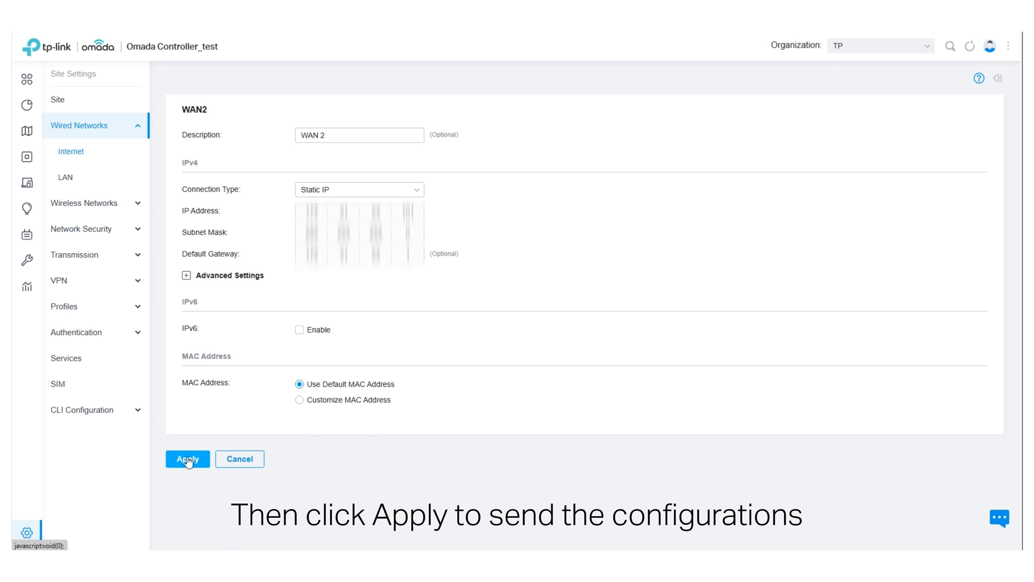
- Apply the WAN2 settings, dismiss the notice, and check the gateway shows Configuring
left_click(188, 459)
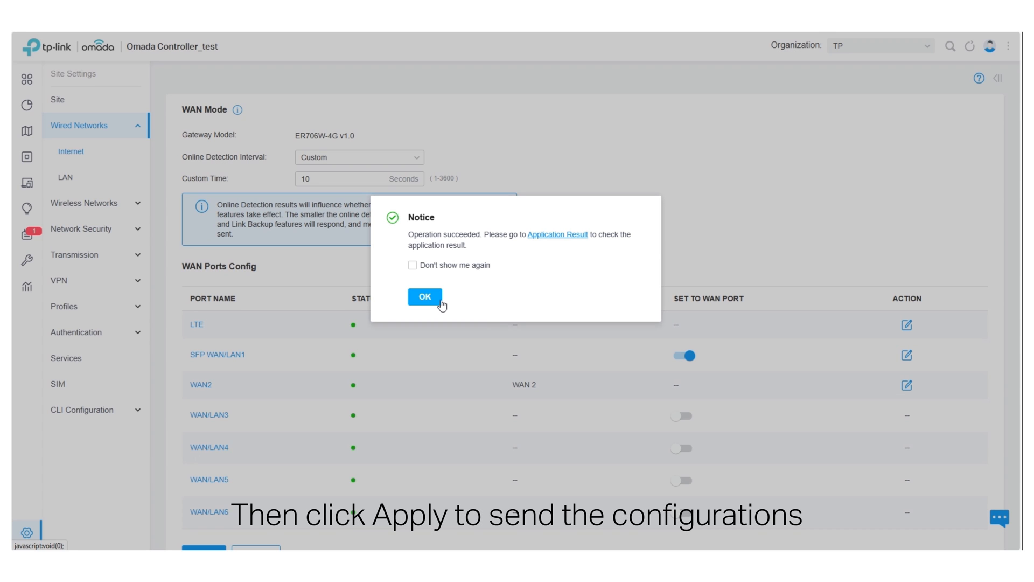
left_click(423, 296)
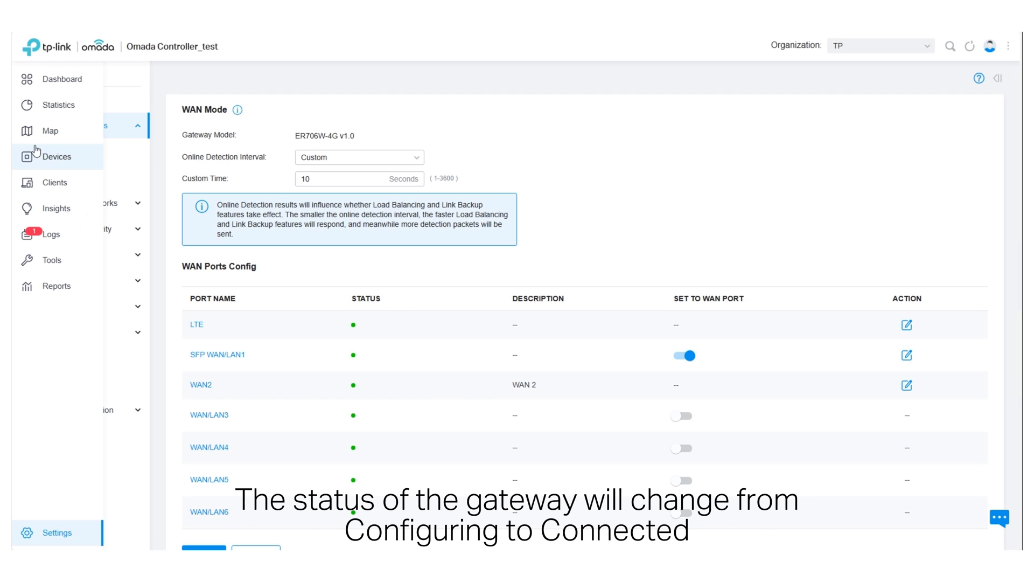
left_click(56, 156)
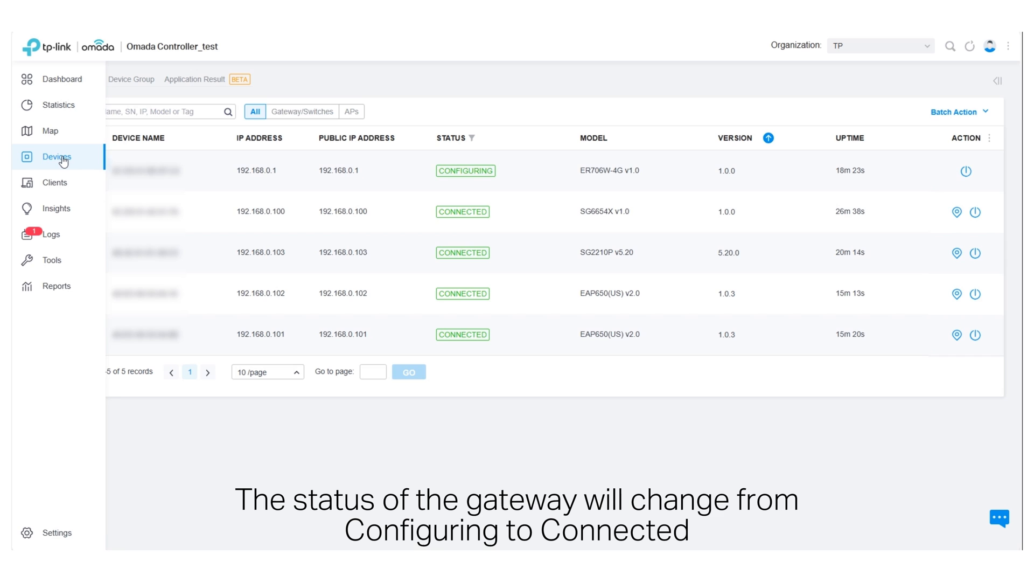